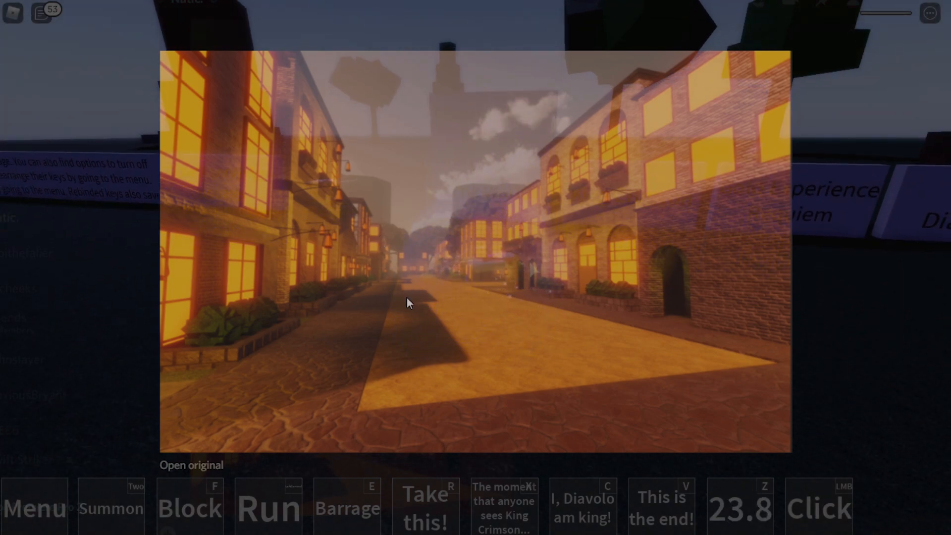
pyautogui.moveTo(491, 291)
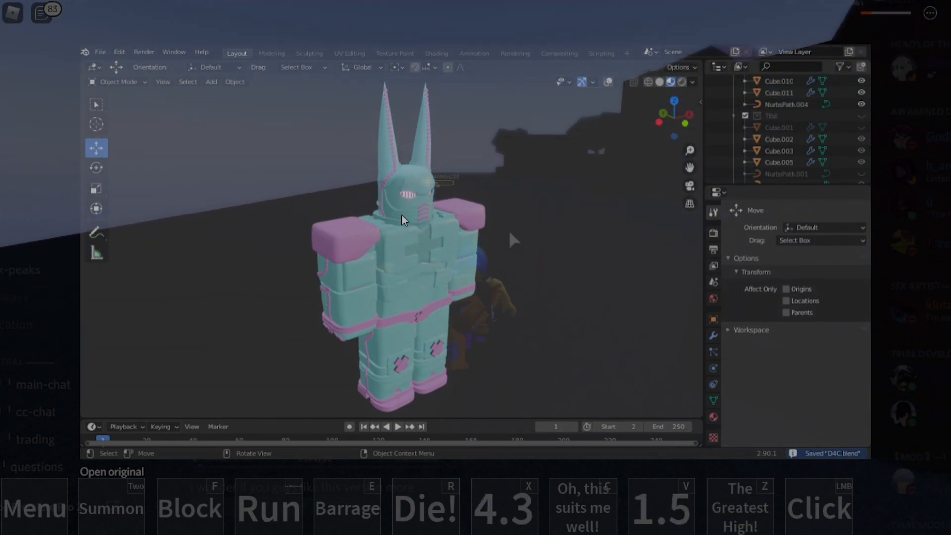
pyautogui.moveTo(545, 217)
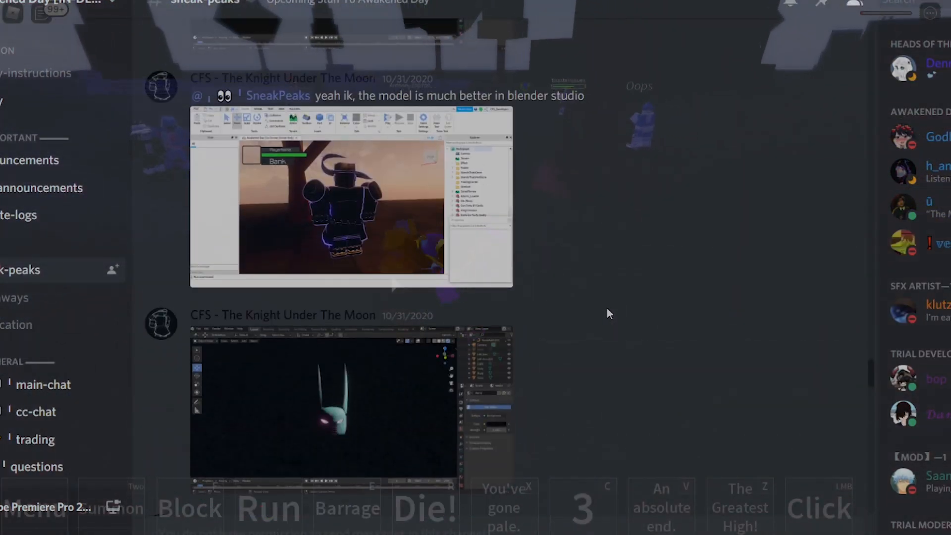
pyautogui.scroll(-3)
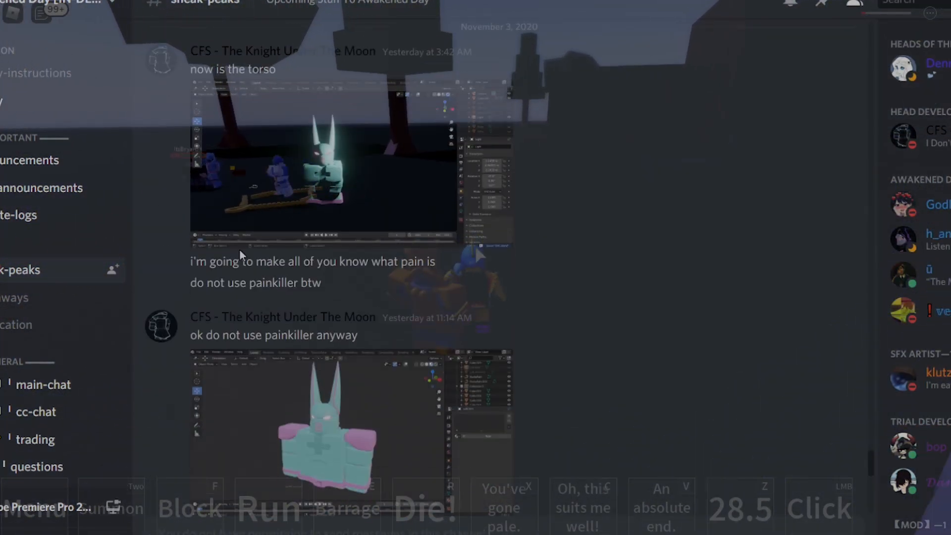
pyautogui.scroll(-3)
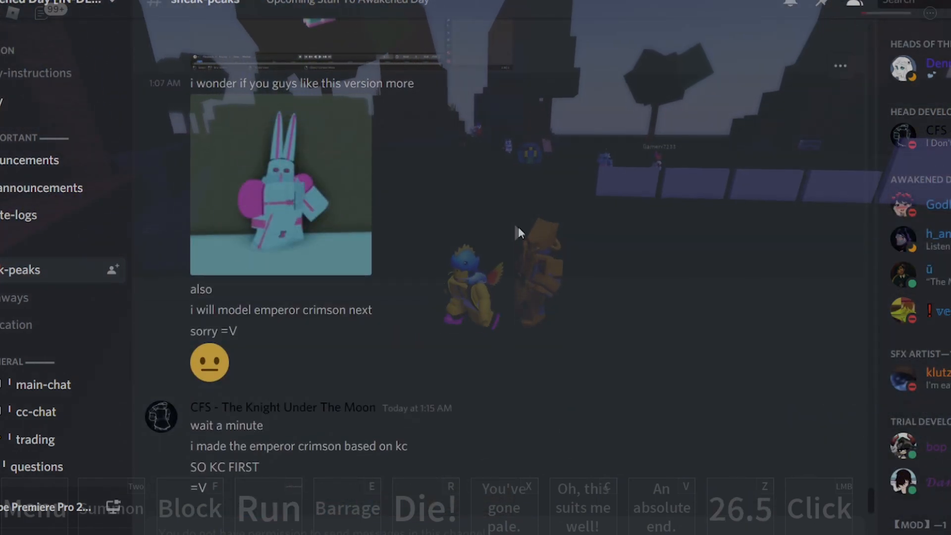